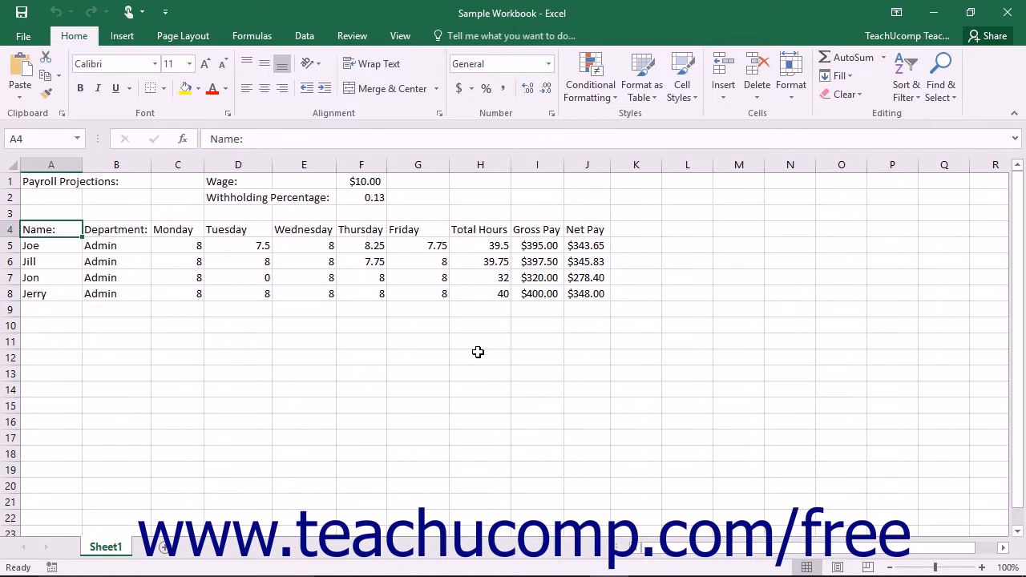
mouse_move(385, 396)
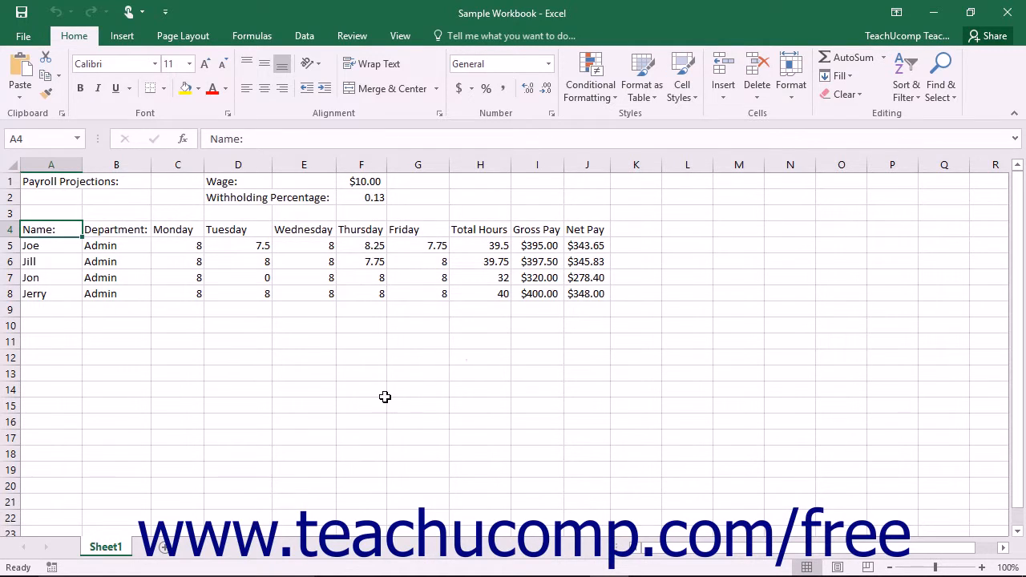
mouse_move(164, 549)
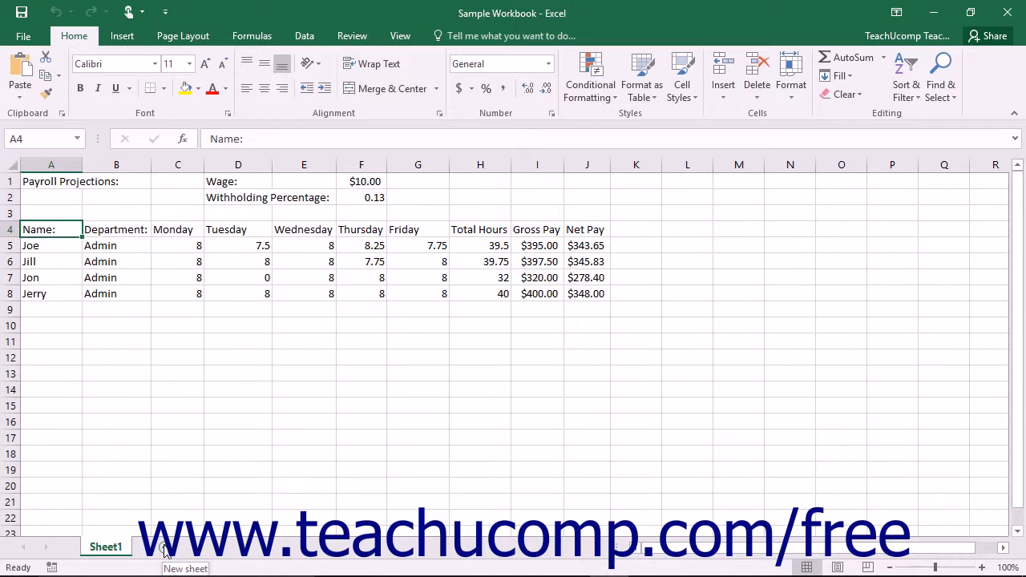
Add a second blank worksheet beside Sheet1 with the New sheet button
click(158, 546)
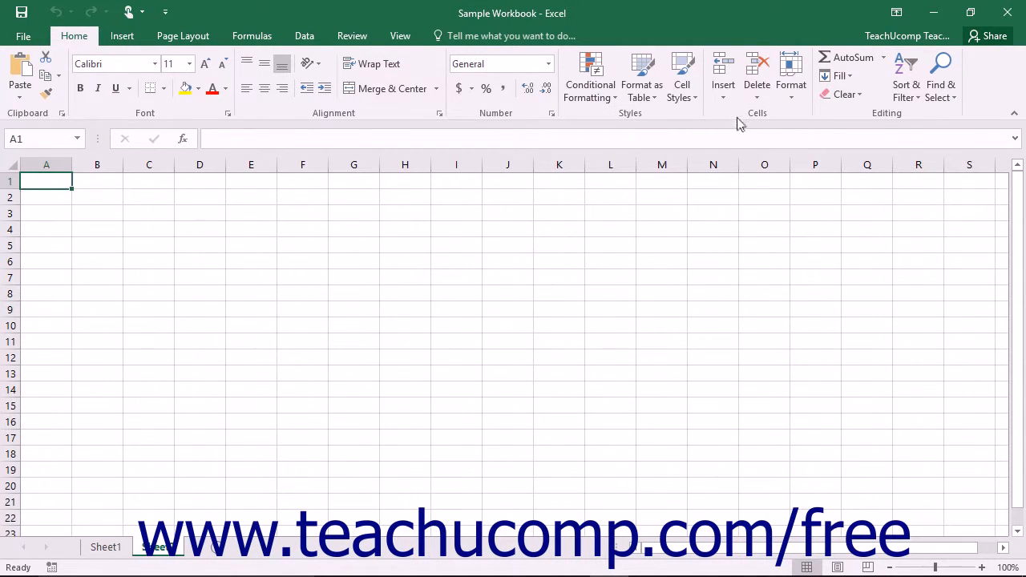
mouse_move(723, 76)
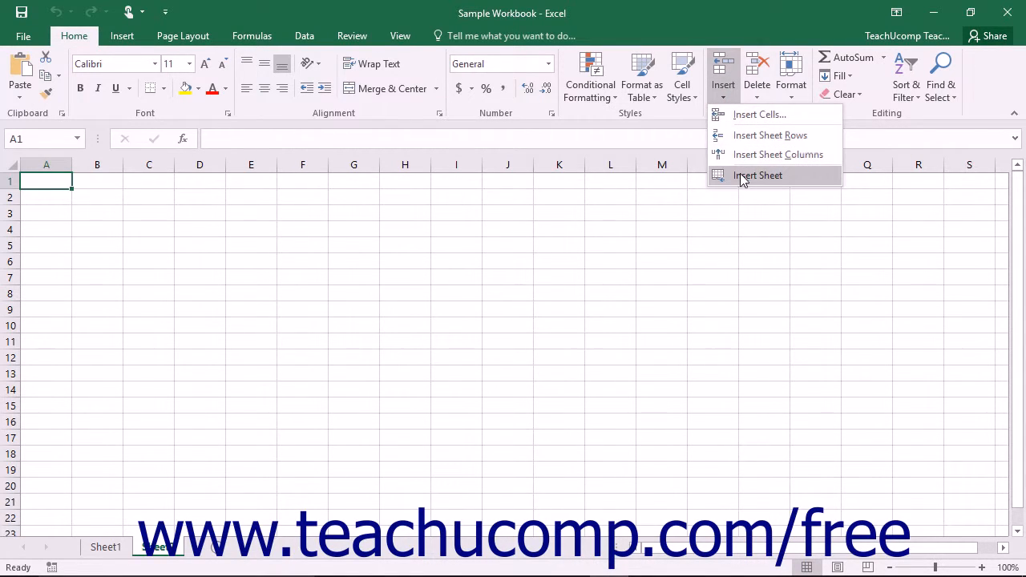
mouse_move(757, 176)
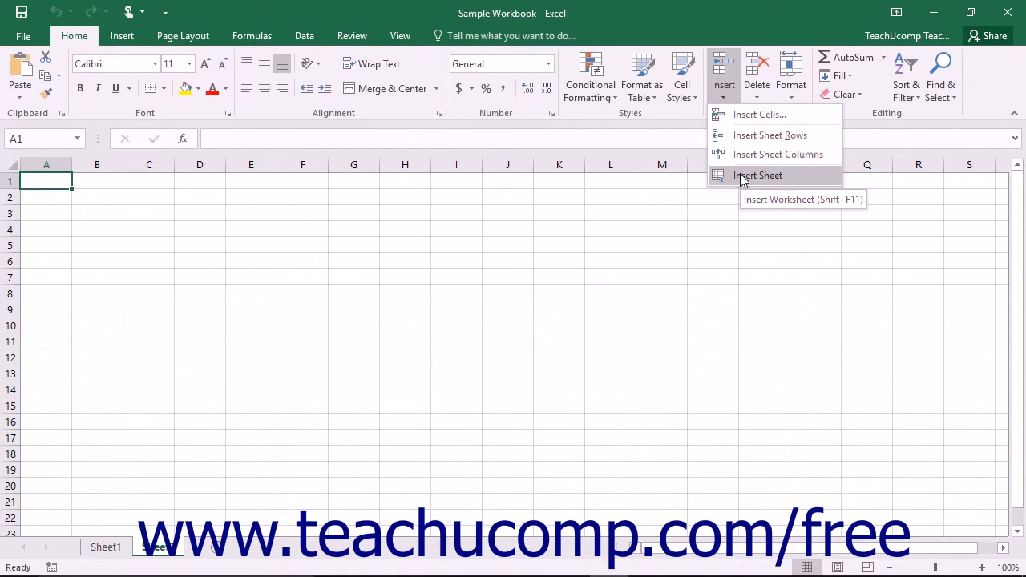
Insert a third blank worksheet via Insert Sheet, giving three sheet tabs
click(757, 175)
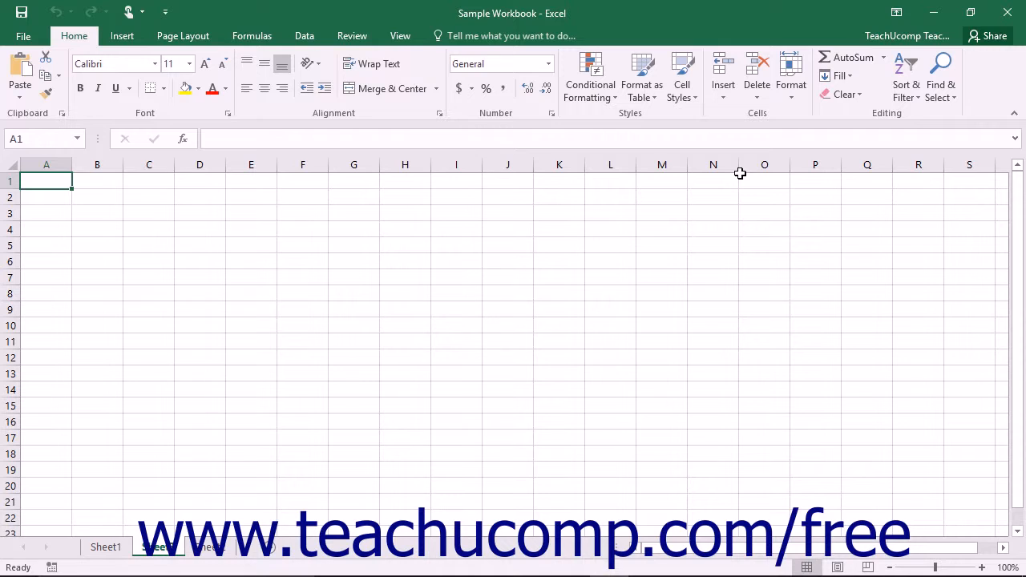
click(276, 547)
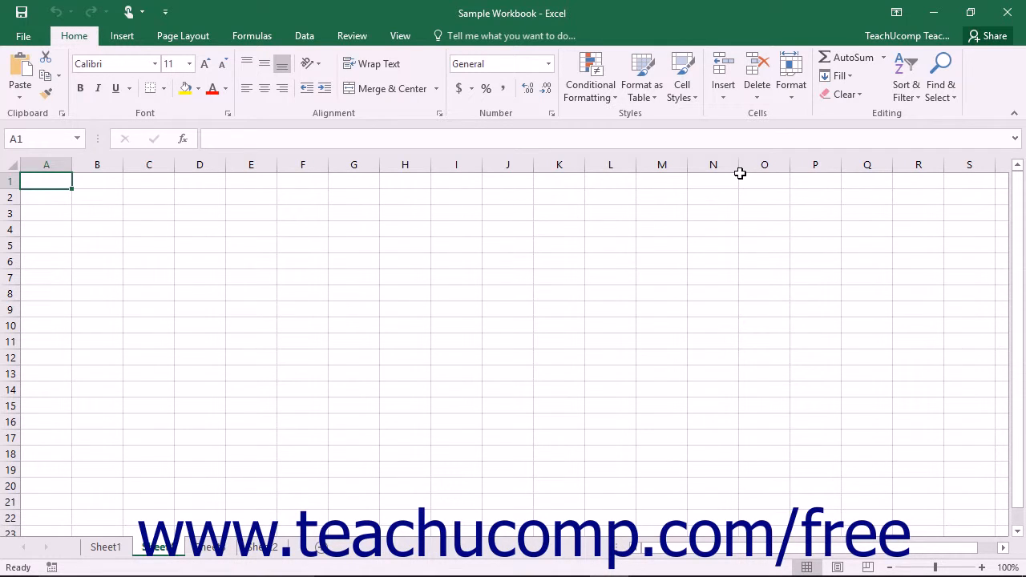
mouse_move(743, 313)
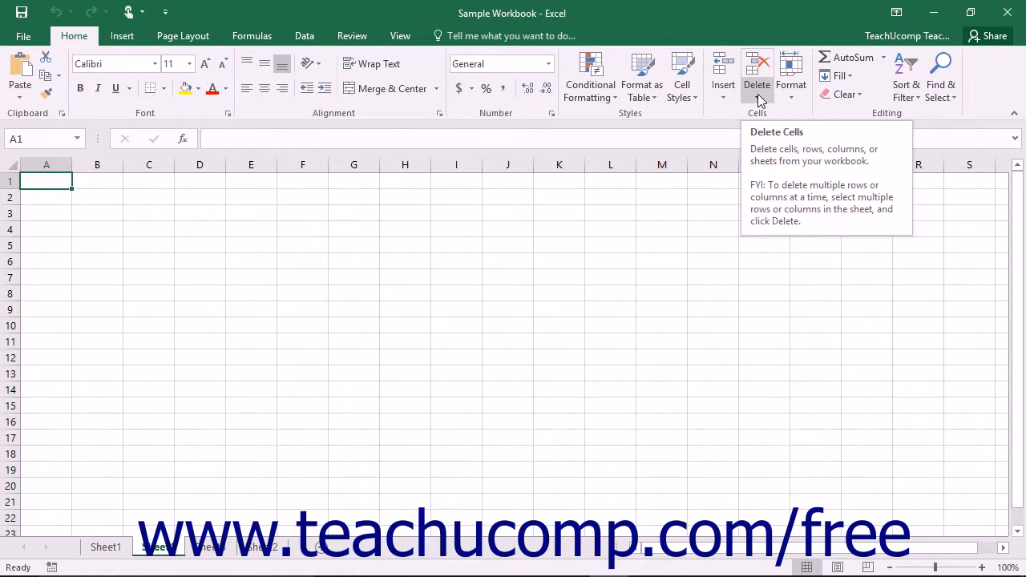
Open the Home tab's Delete dropdown in the Cells group
click(757, 83)
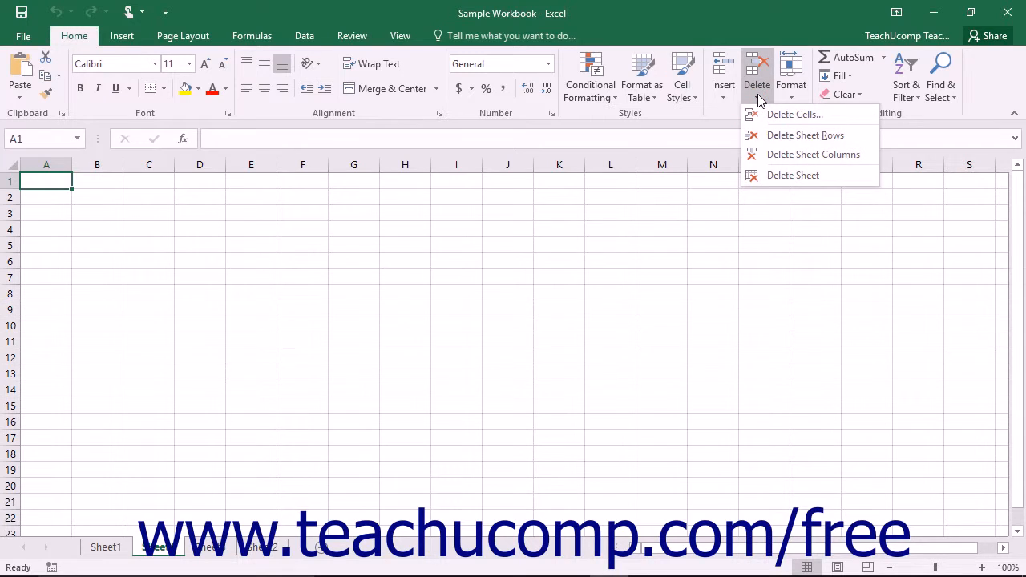
mouse_move(793, 174)
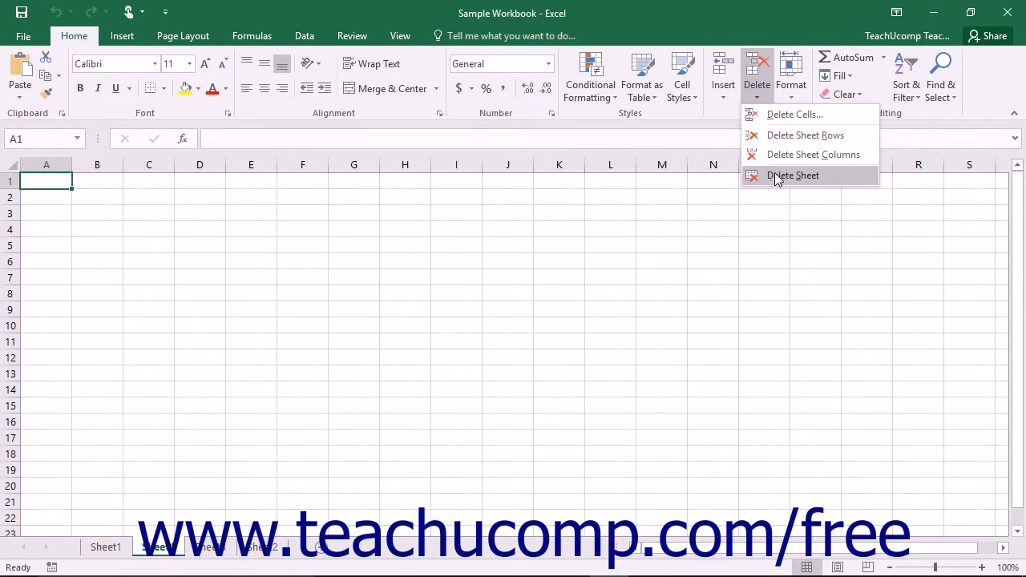